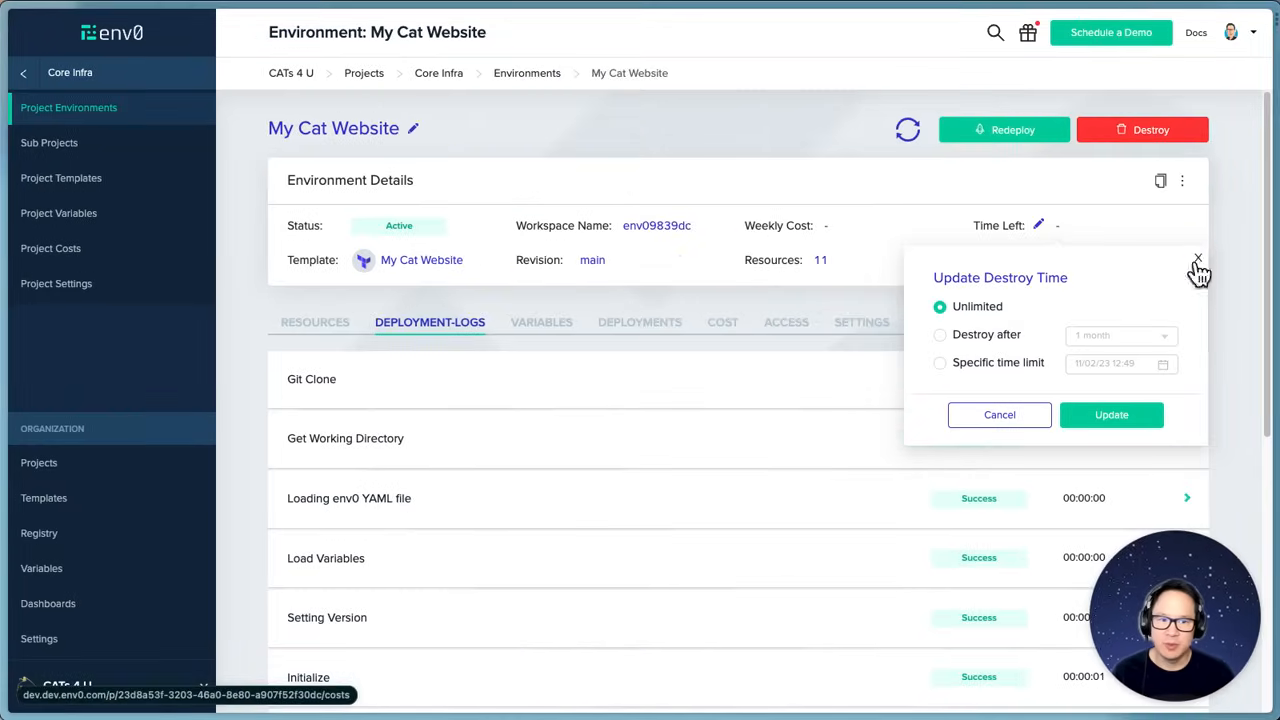
# - Dismiss the Update Destroy Time popup to return to the My Cat Website deployment logs
pyautogui.click(1198, 260)
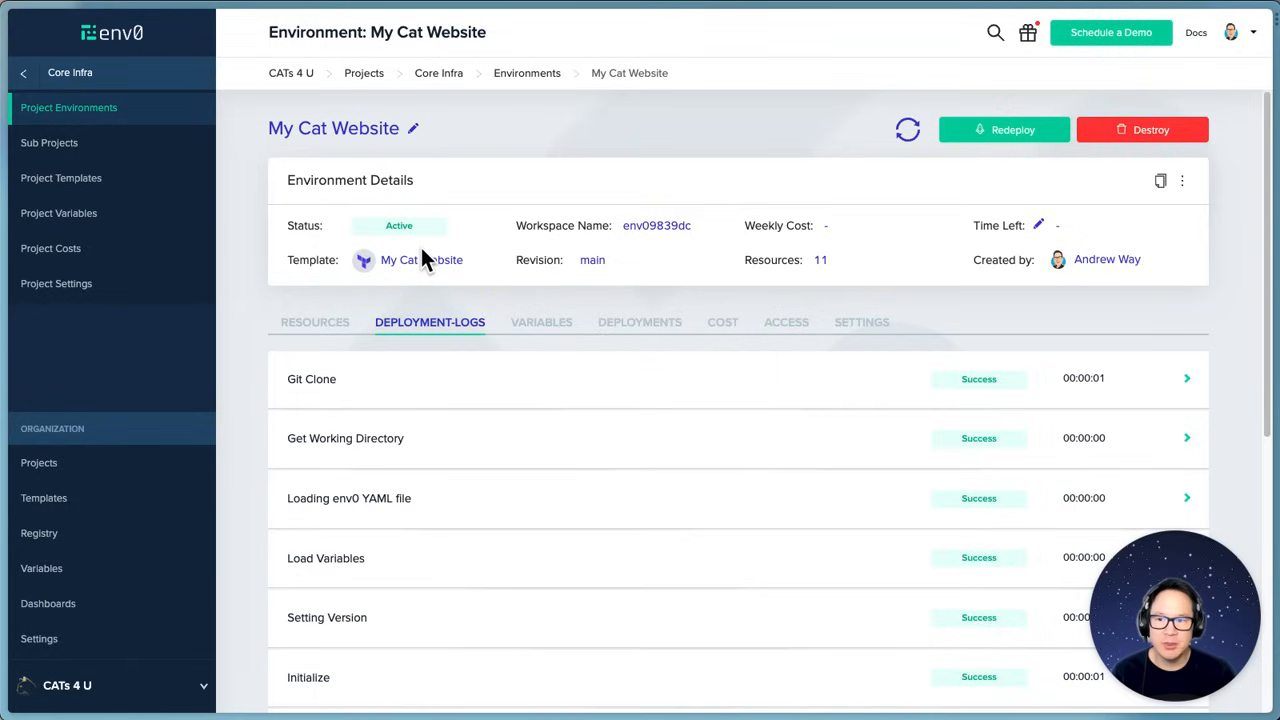
pyautogui.moveTo(130, 186)
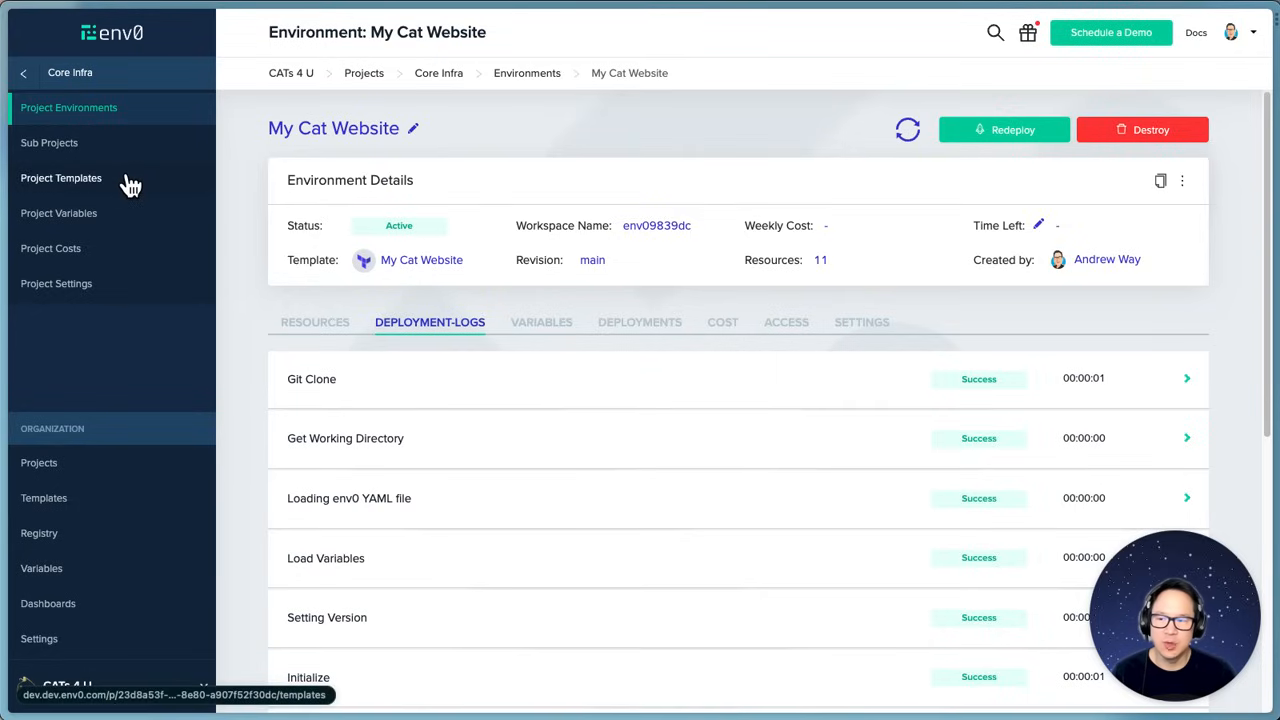
# - Save the My Cat Website template with Template Type OpenTofu and version Latest
pyautogui.click(60, 178)
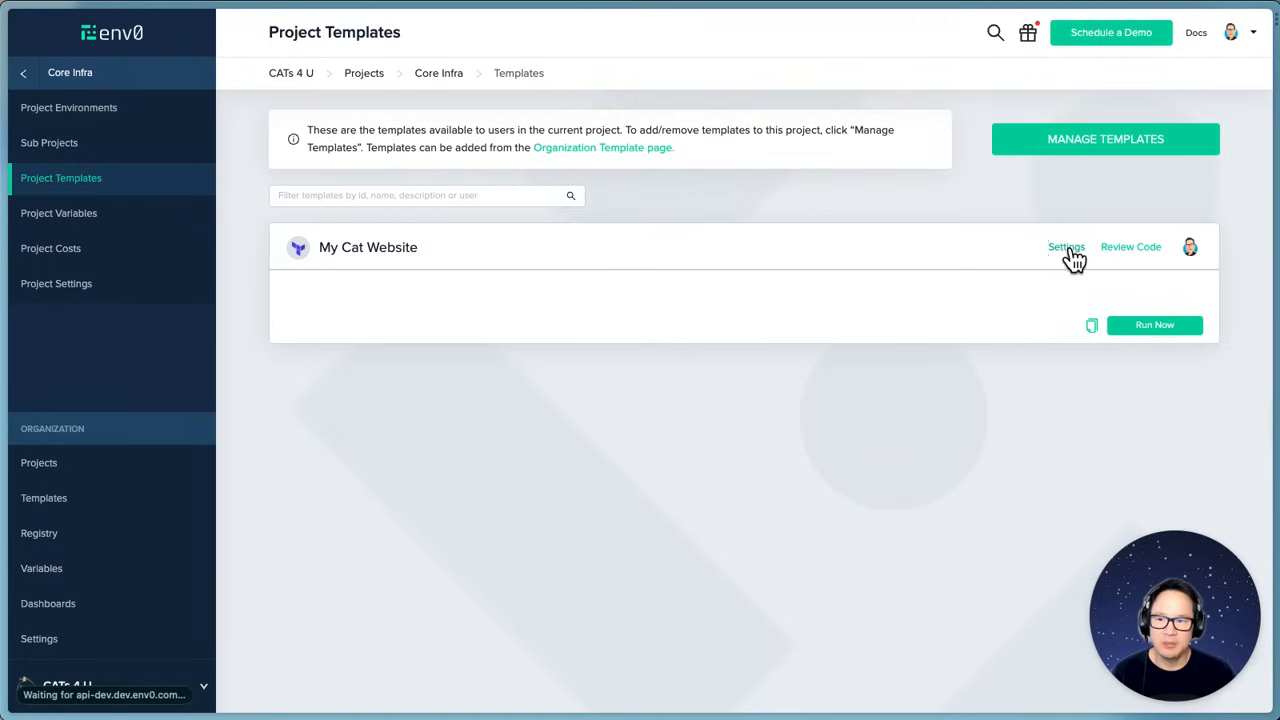
pyautogui.click(1066, 248)
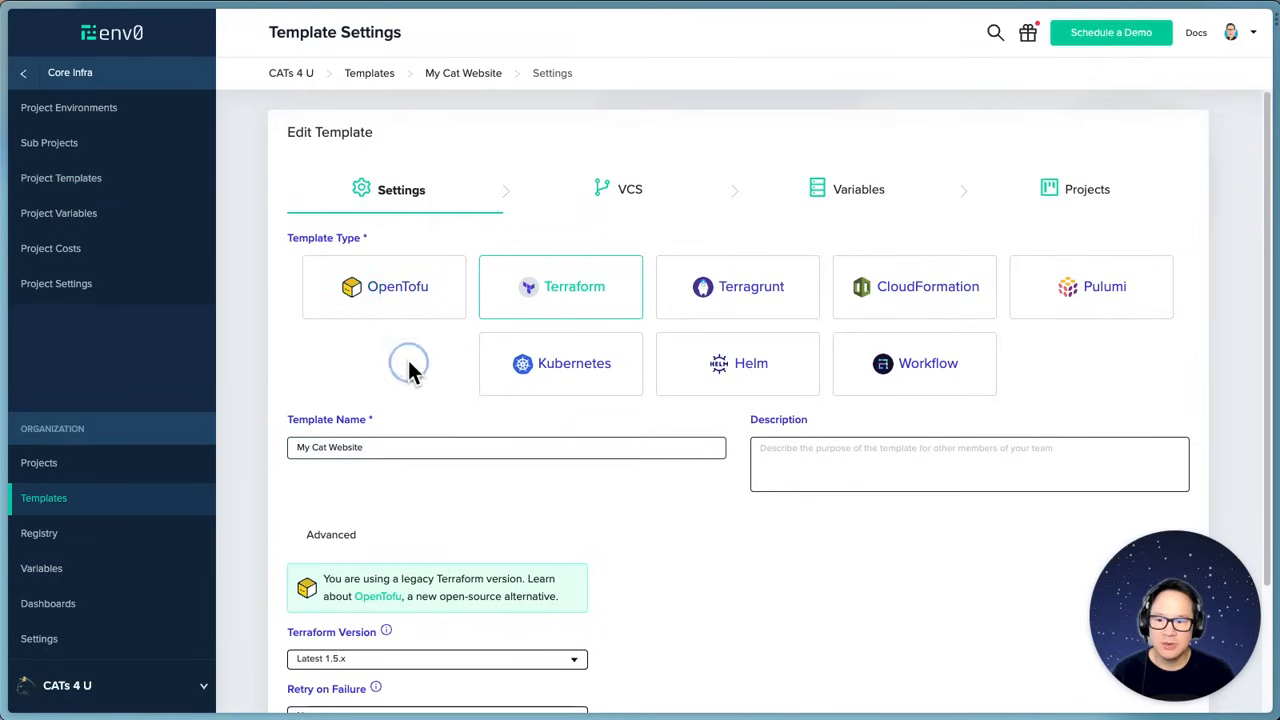
pyautogui.click(384, 286)
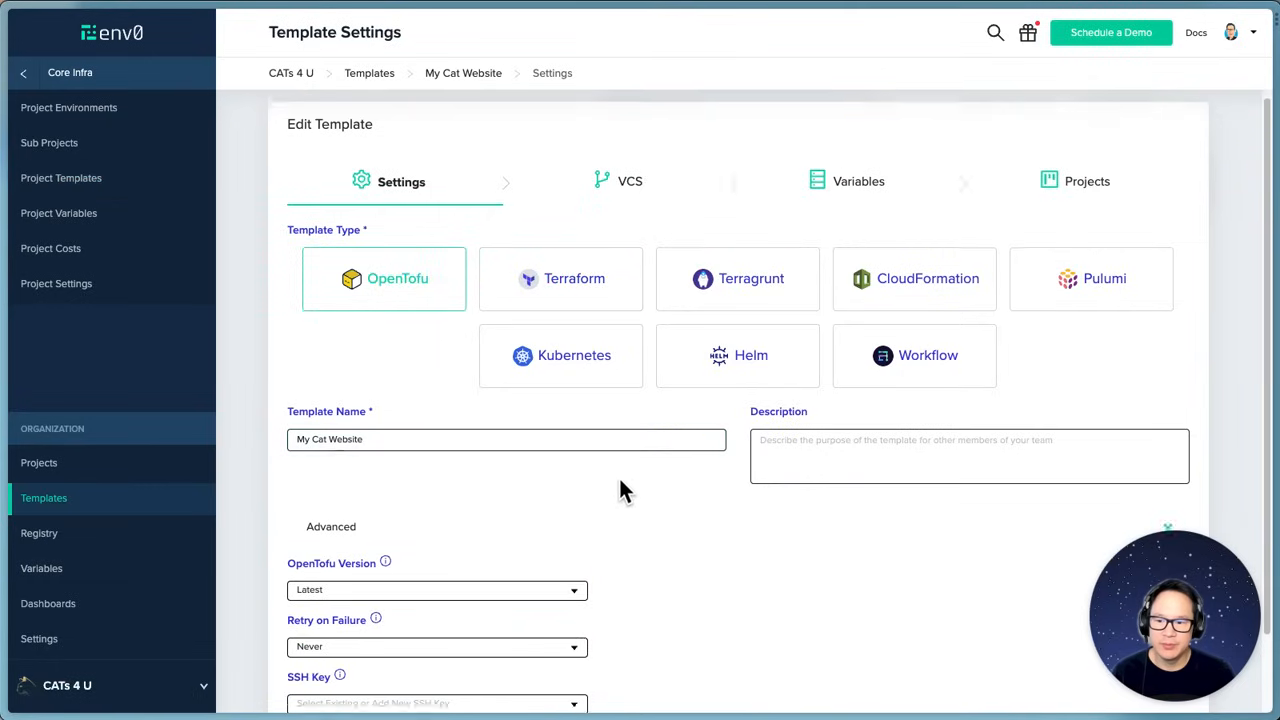
pyautogui.click(436, 502)
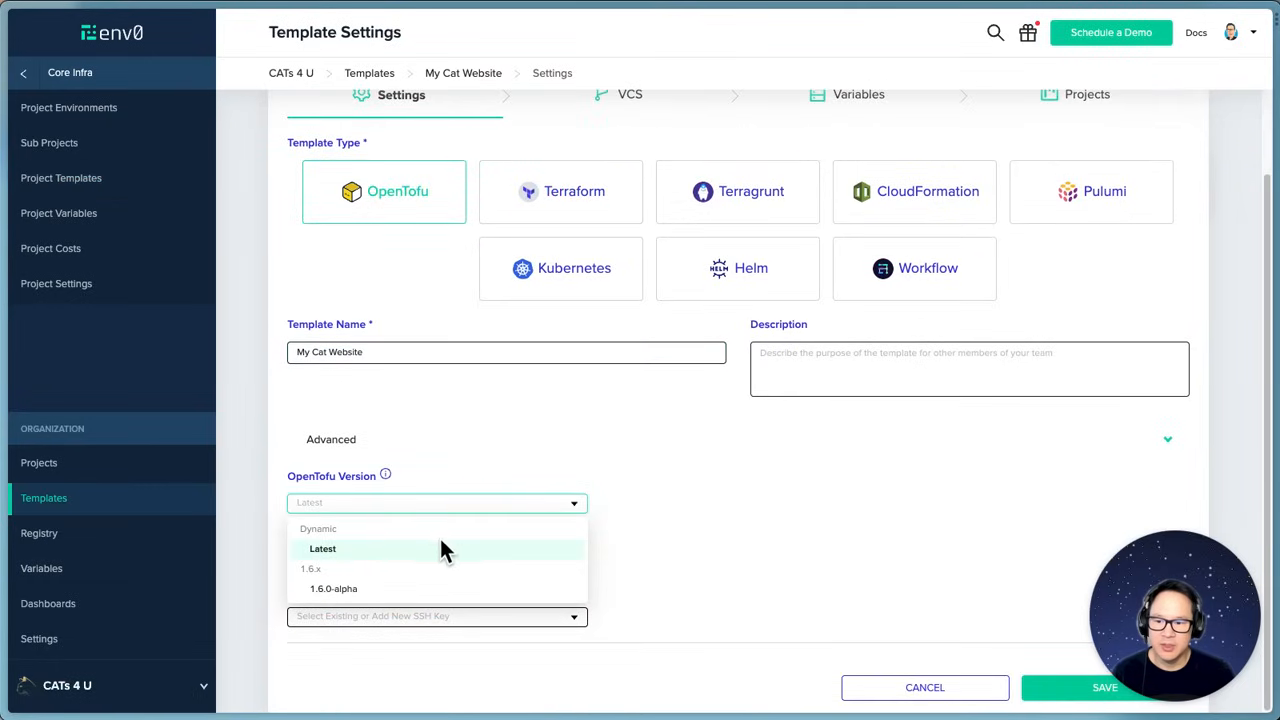
pyautogui.click(322, 548)
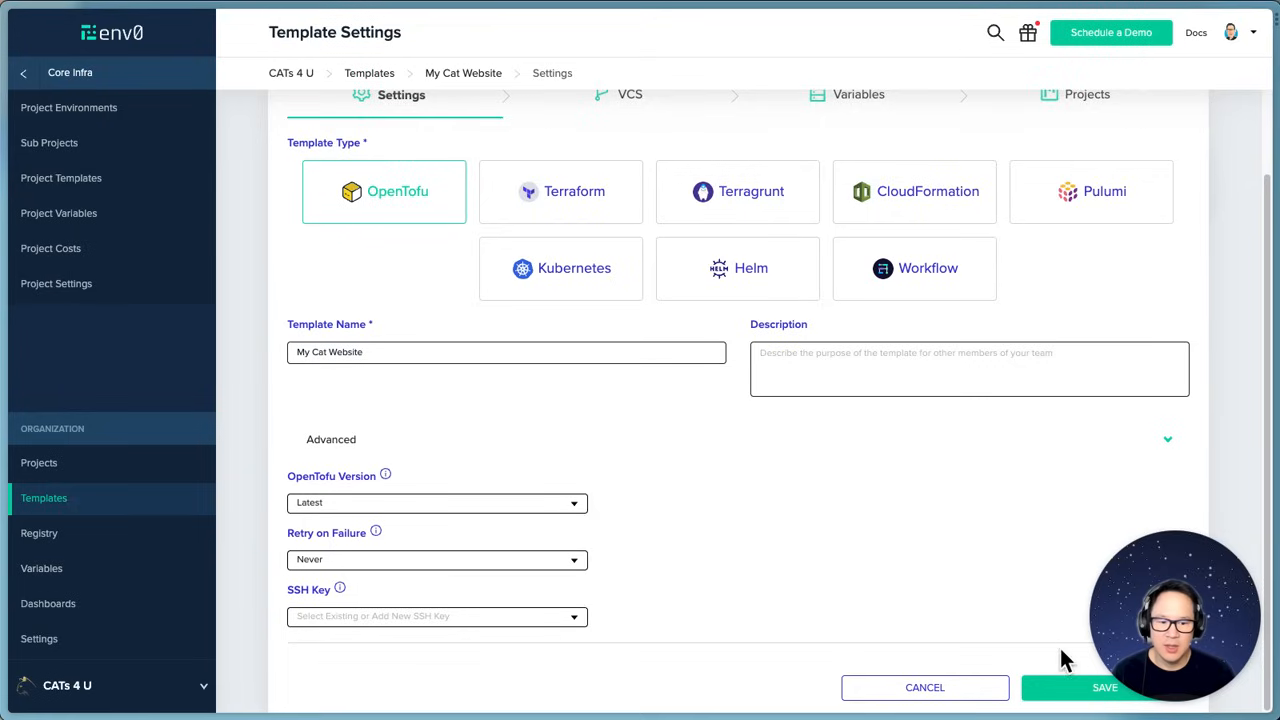
pyautogui.click(1104, 688)
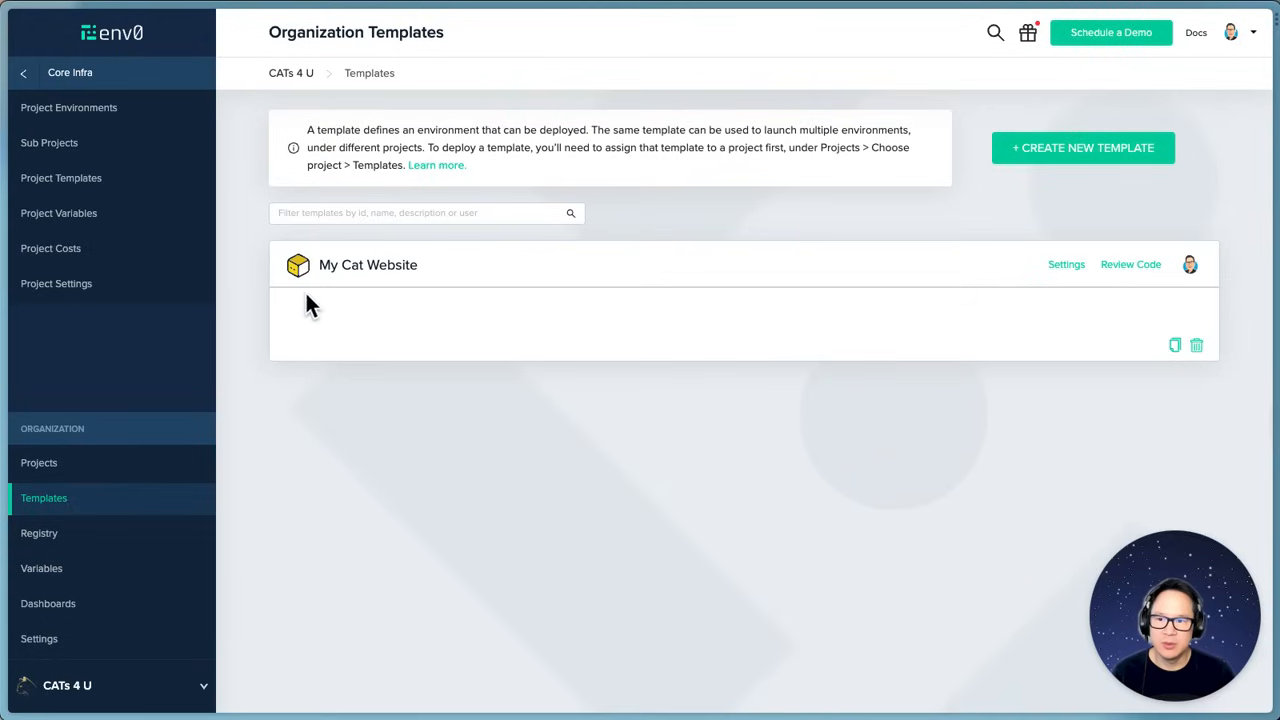
pyautogui.moveTo(300, 264)
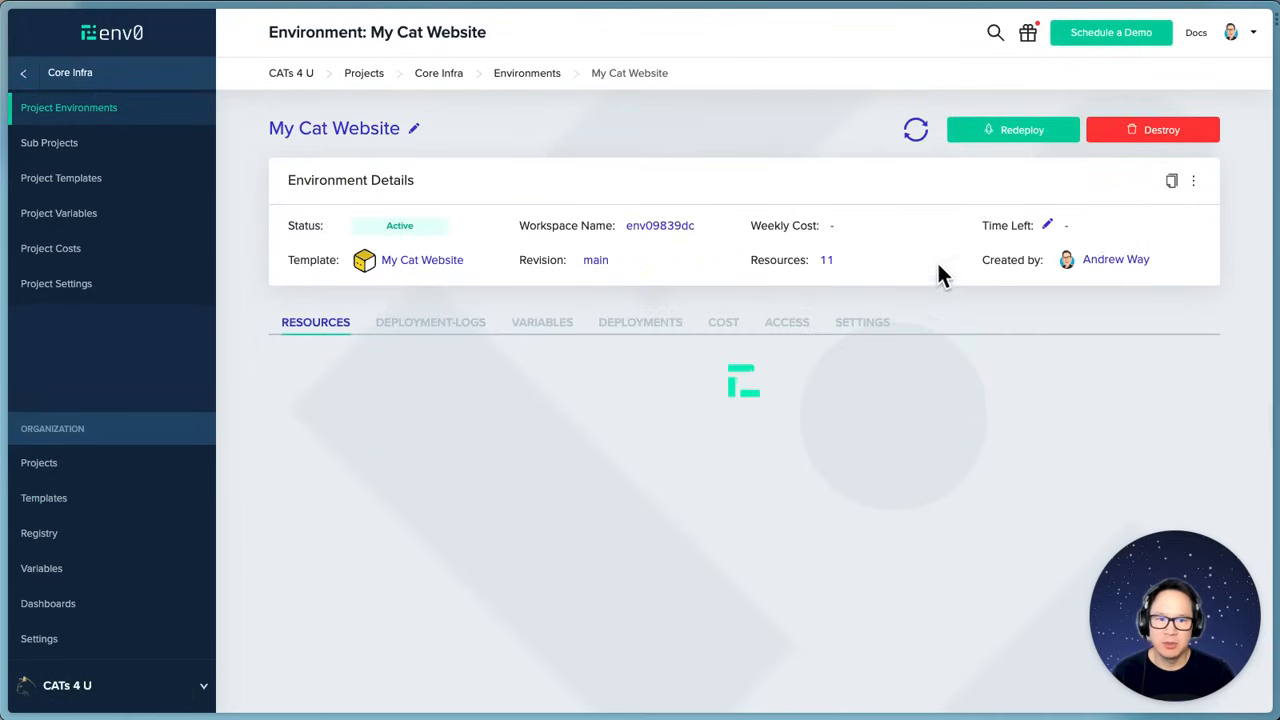
# - Redeploy the My Cat Website environment from the main revision with automatic plan approval
pyautogui.click(1012, 128)
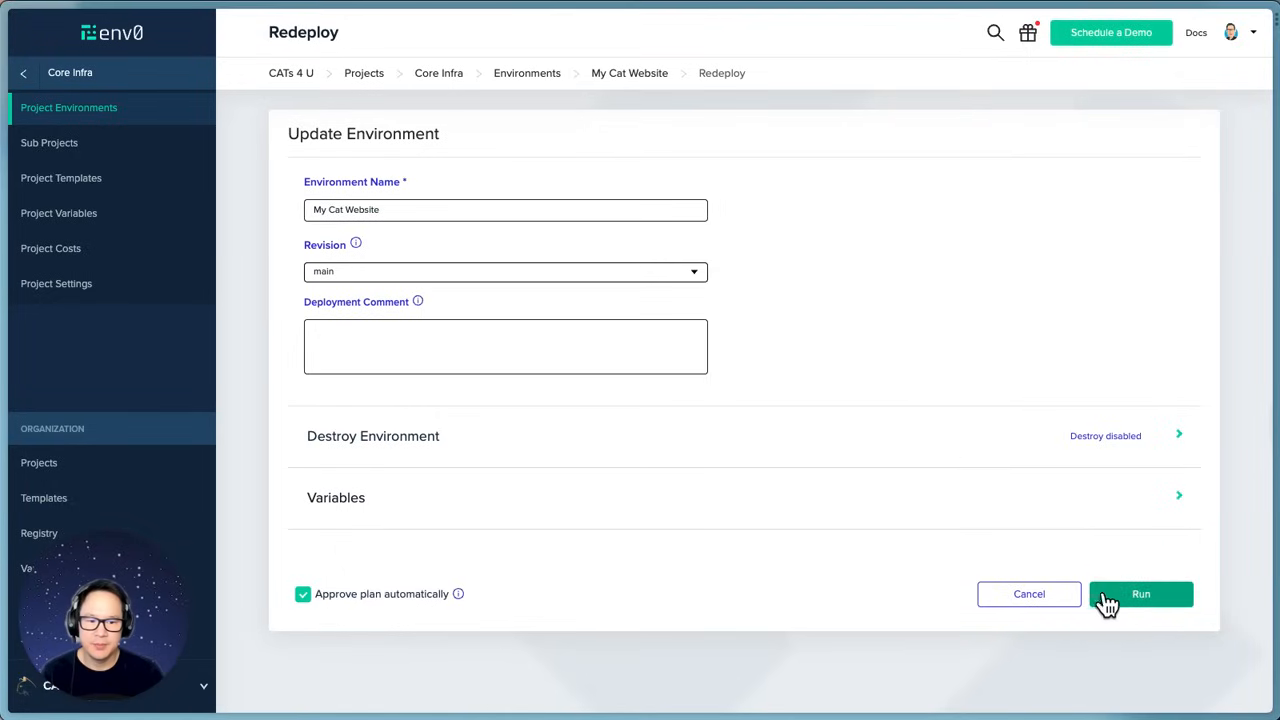
pyautogui.click(1140, 594)
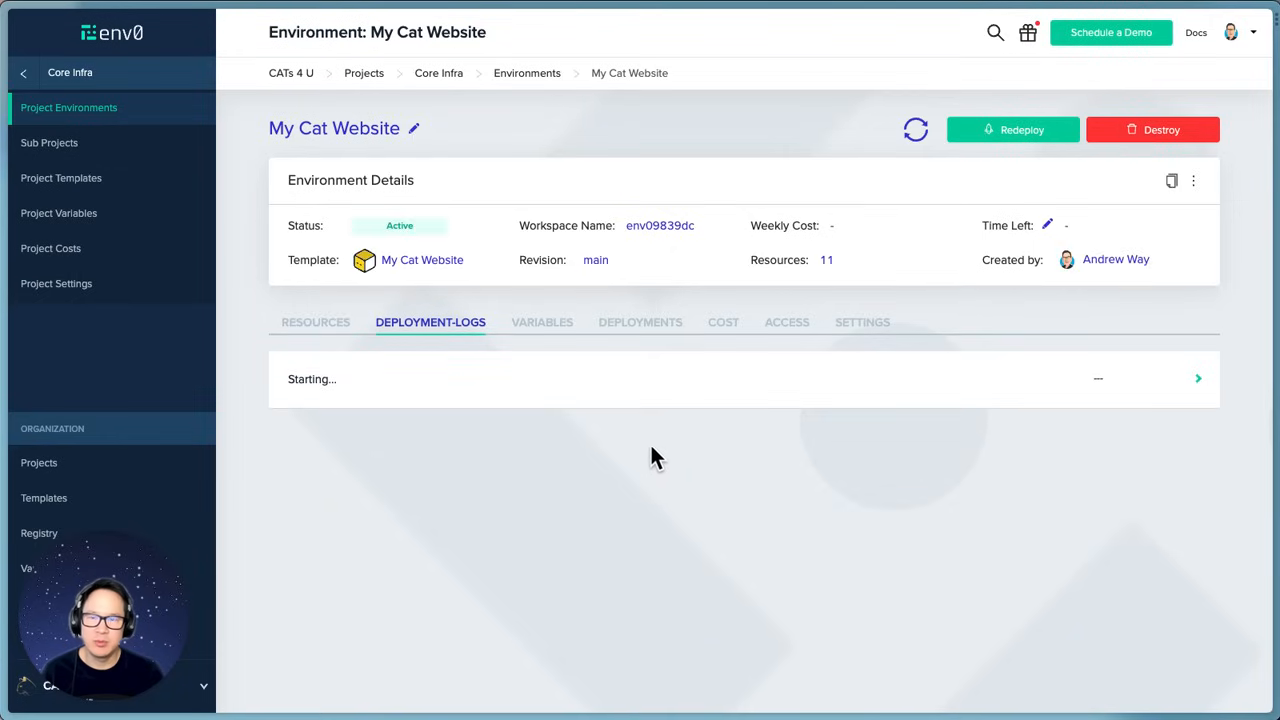
pyautogui.moveTo(668, 466)
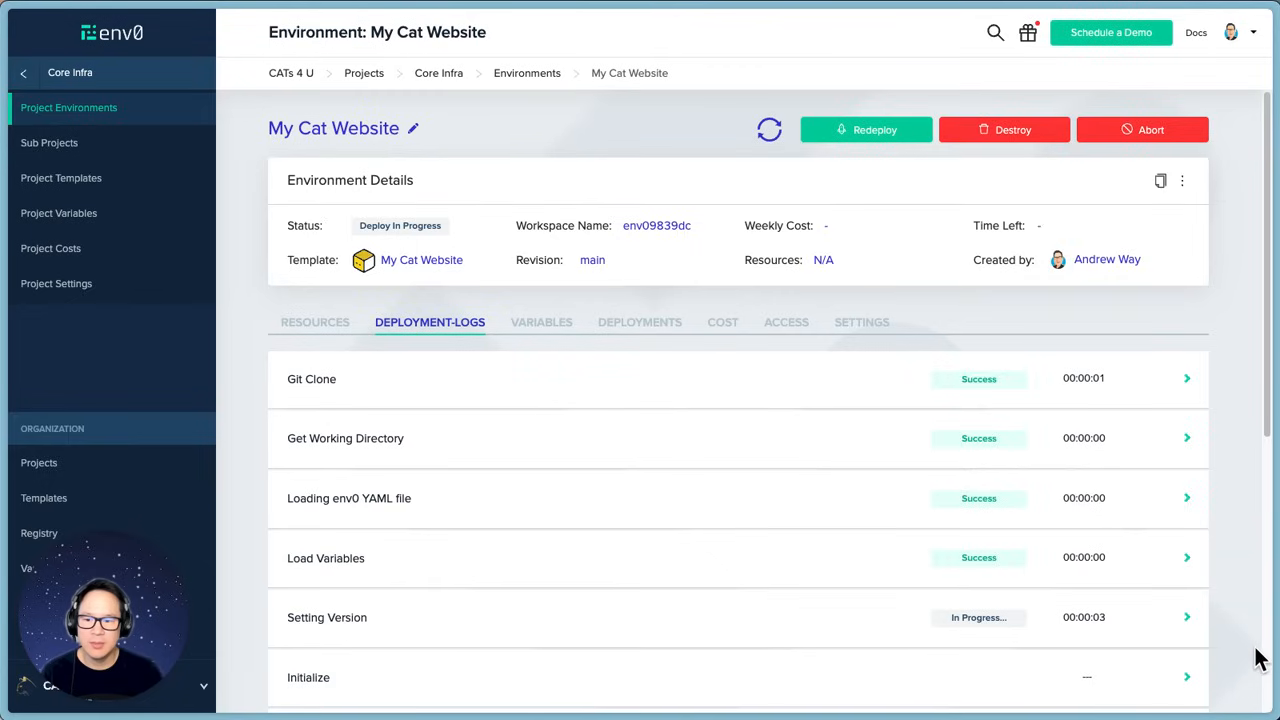
# - Scroll the deployment logs to follow the OpenTofu Init and workspace setup steps
pyautogui.scroll(-3)
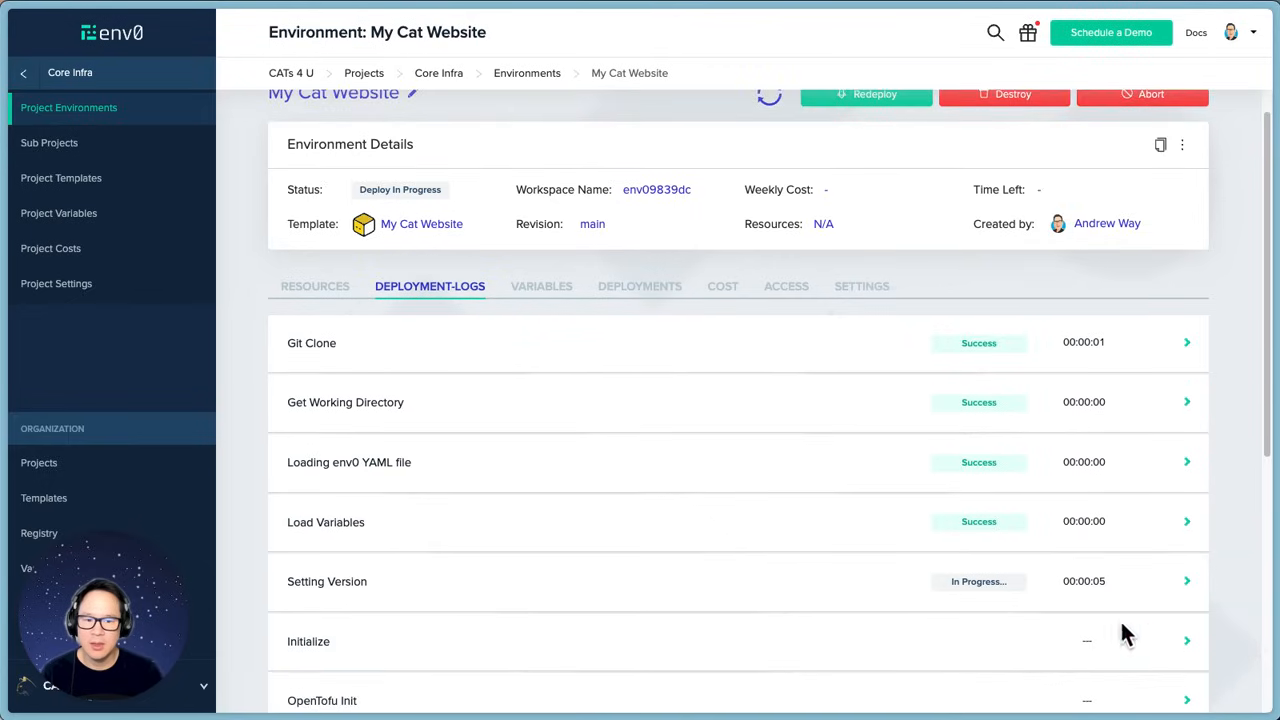
pyautogui.scroll(-3)
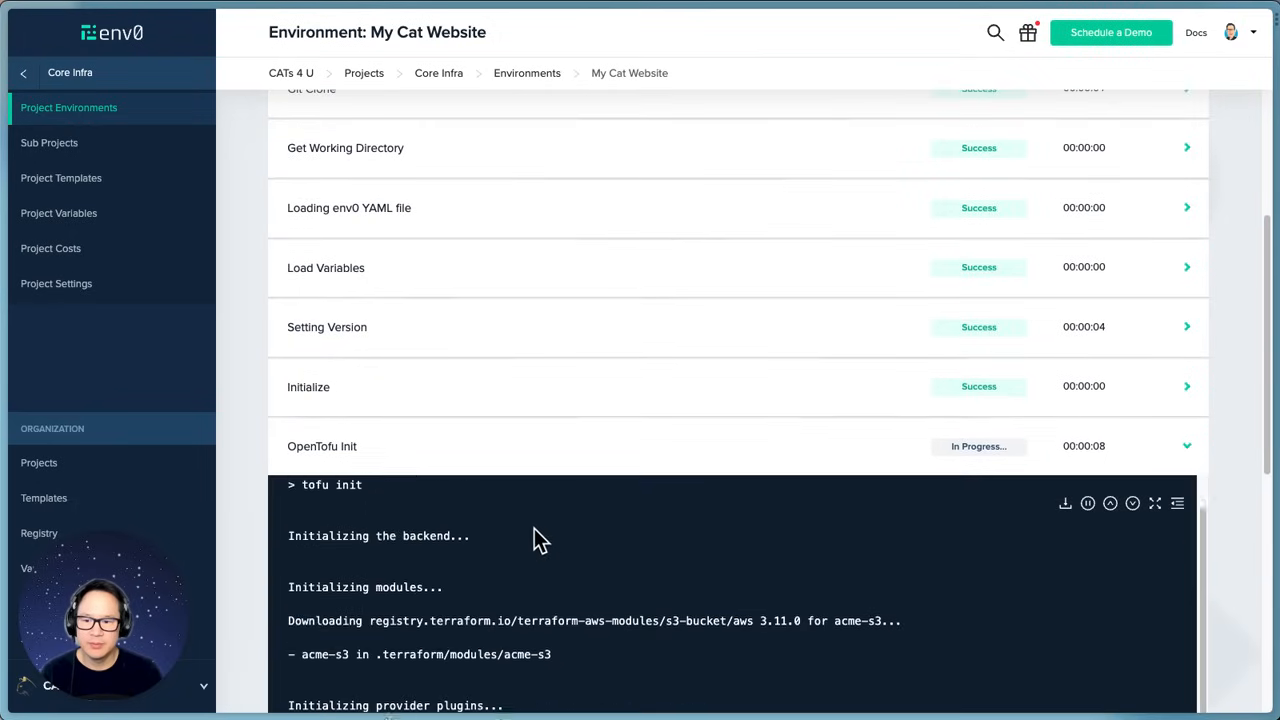
pyautogui.scroll(-3)
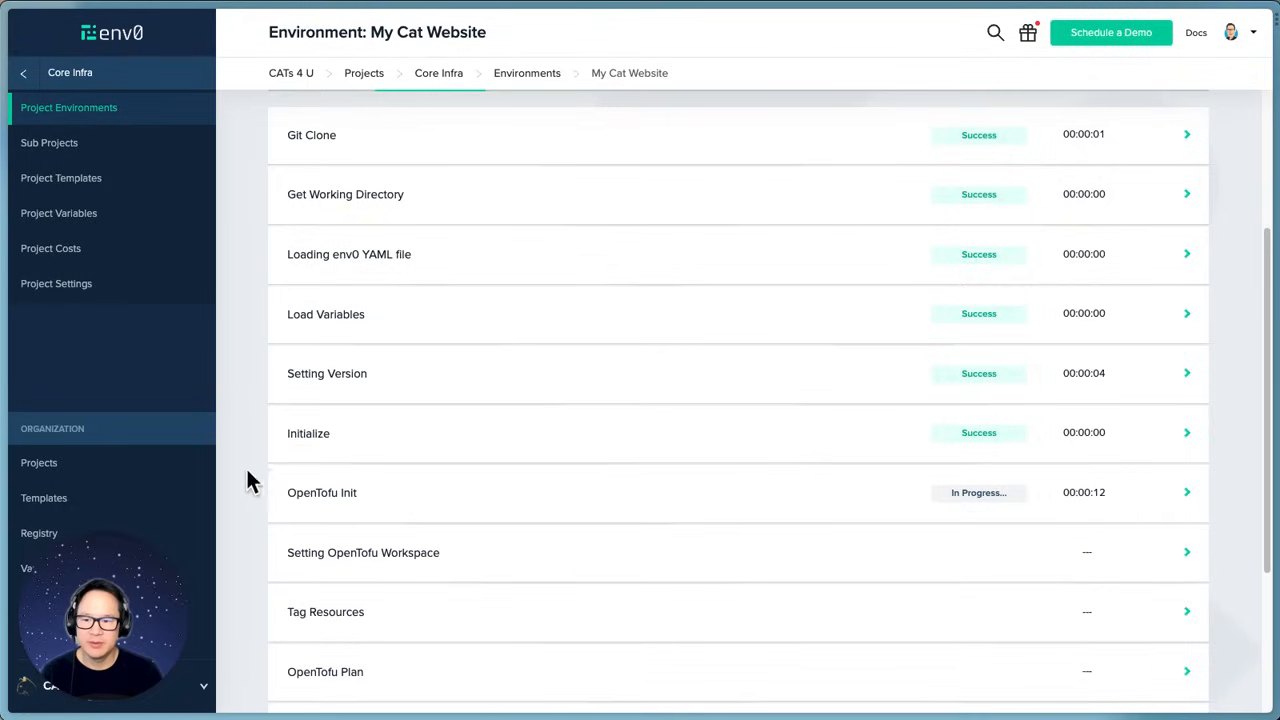
pyautogui.scroll(-3)
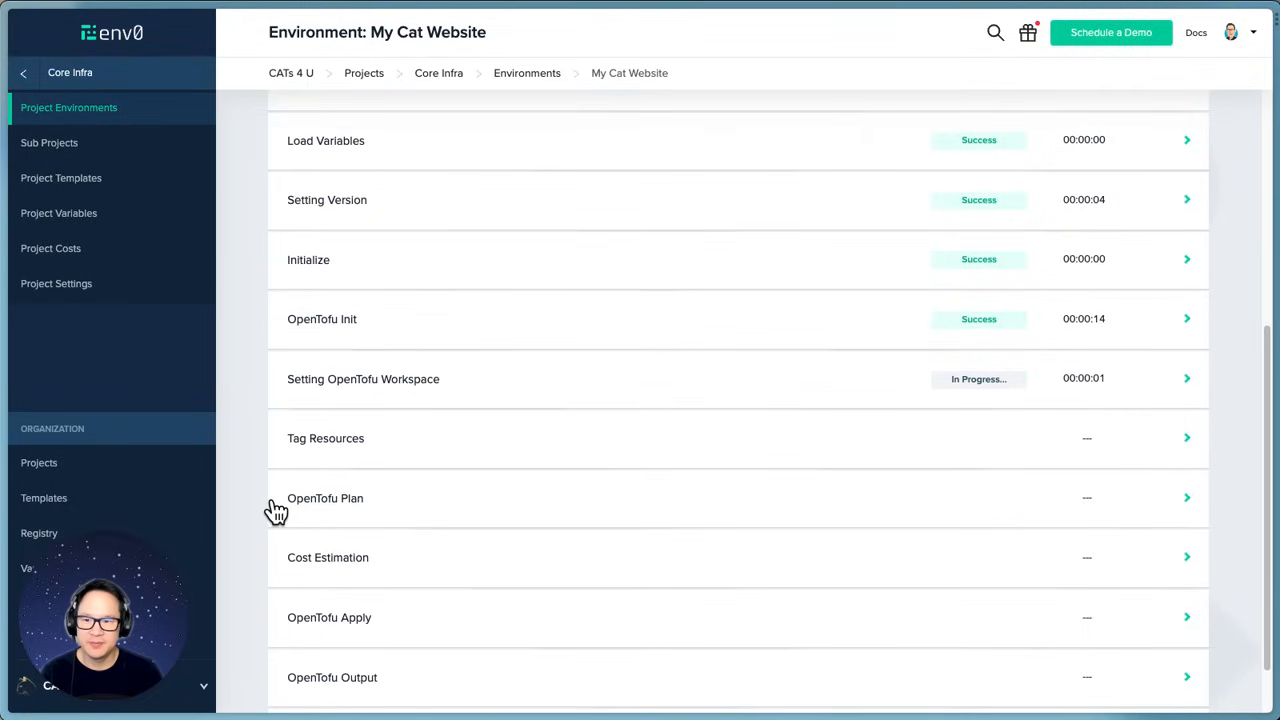
pyautogui.moveTo(252, 516)
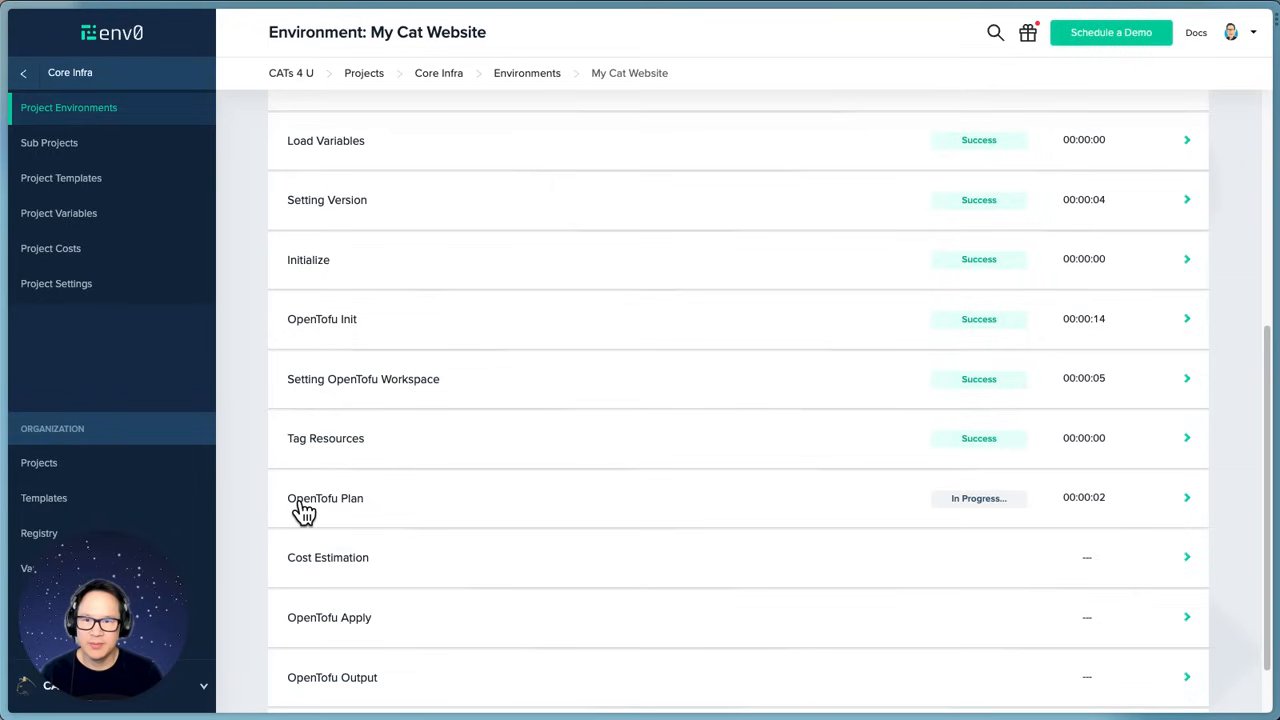
# - Expand the OpenTofu Plan log to confirm it reports no changes, then collapse it
pyautogui.click(324, 498)
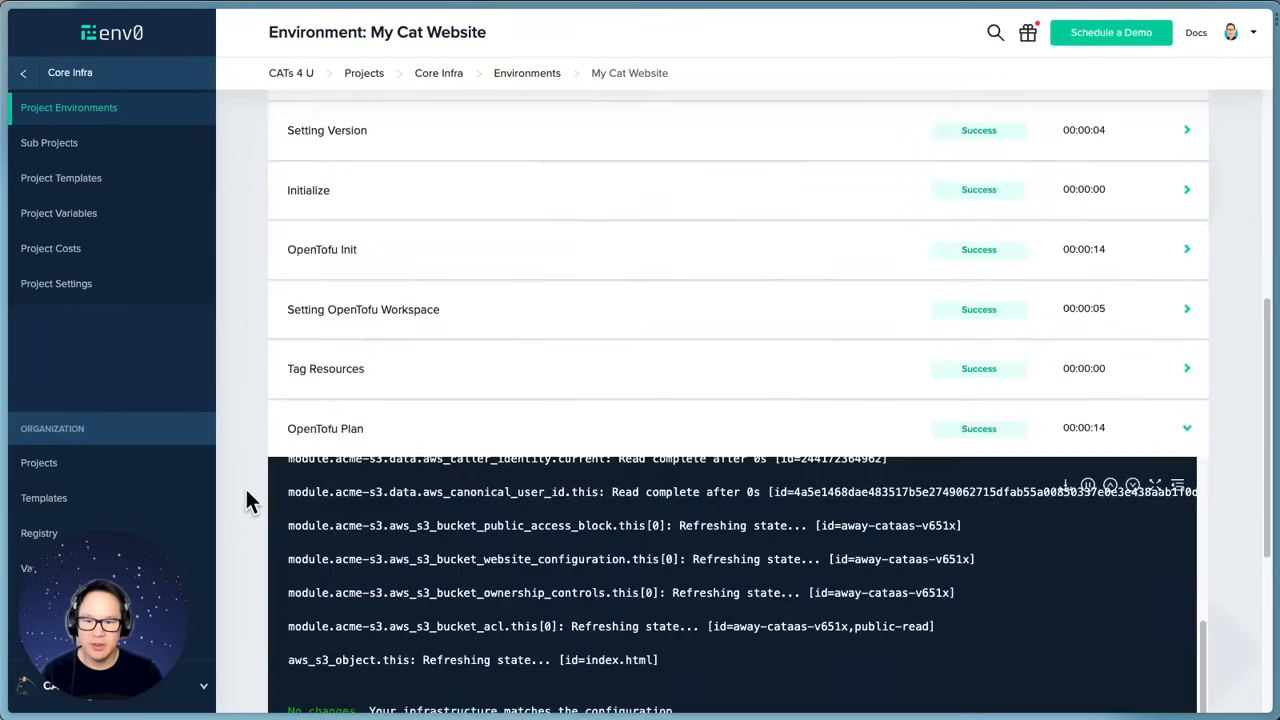
pyautogui.click(1186, 428)
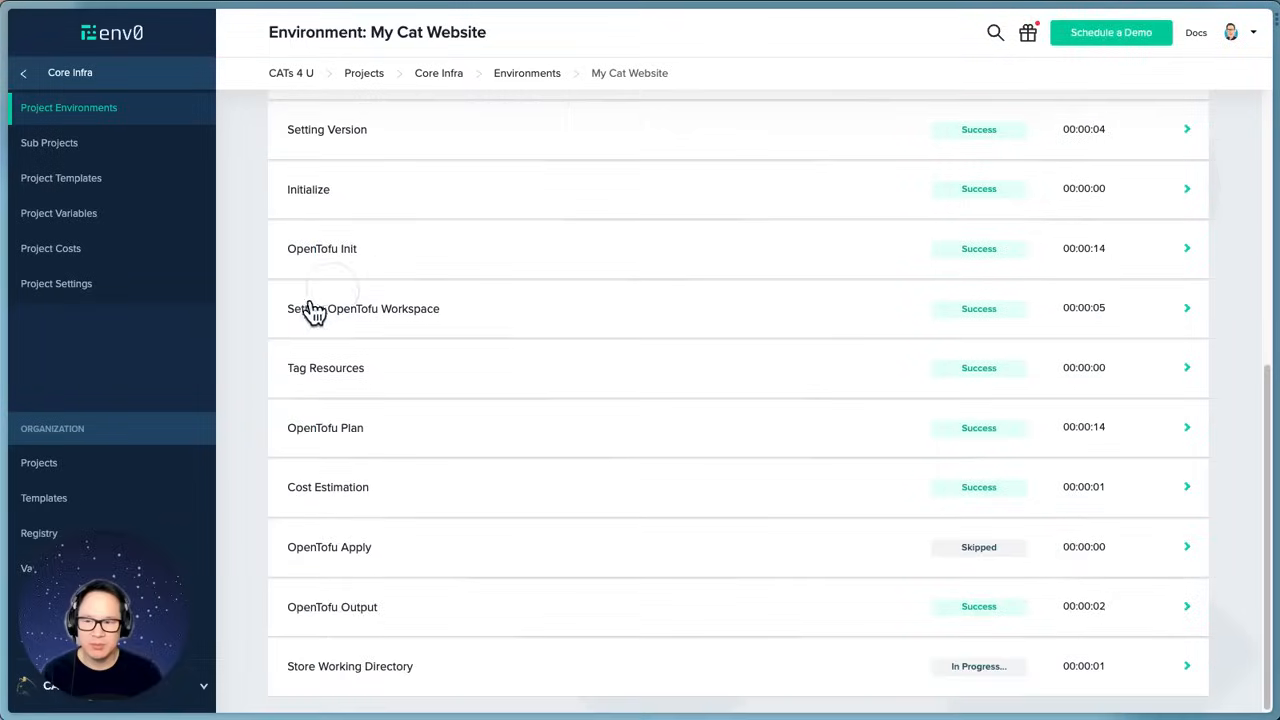